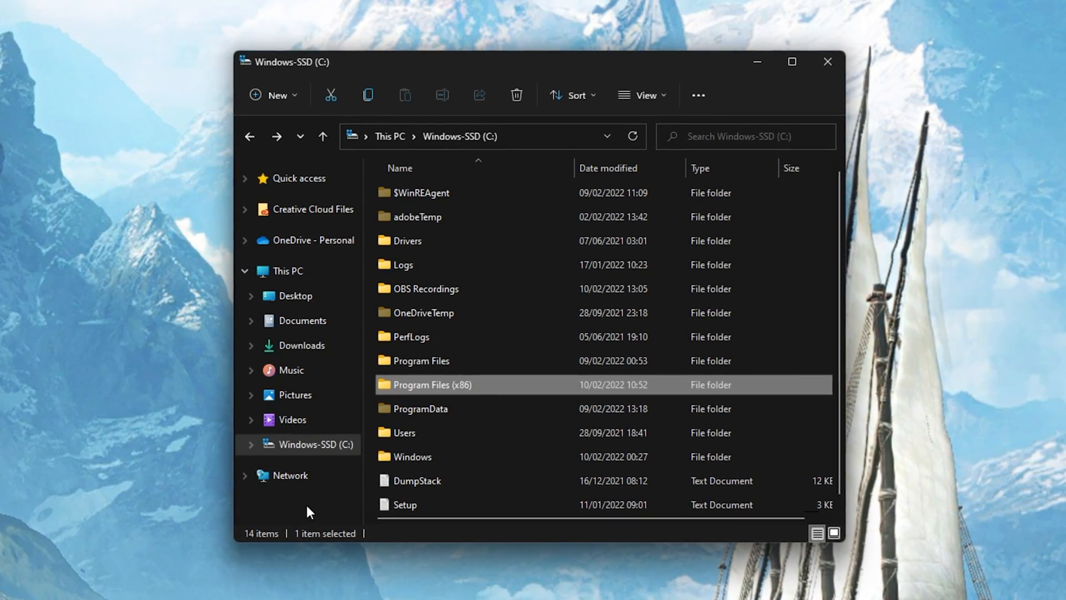
mouse_move(308, 456)
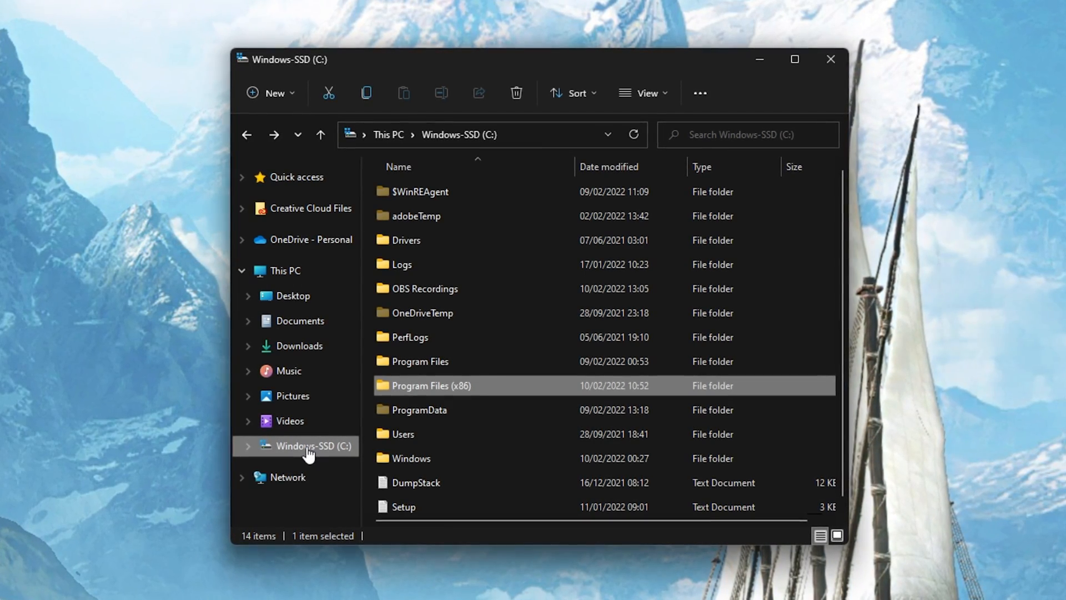
Browse to Program Files (x86)\Steam\steamapps\common\Lost Ark\Binaries\Win64\EasyAntiCheat
double_click(431, 385)
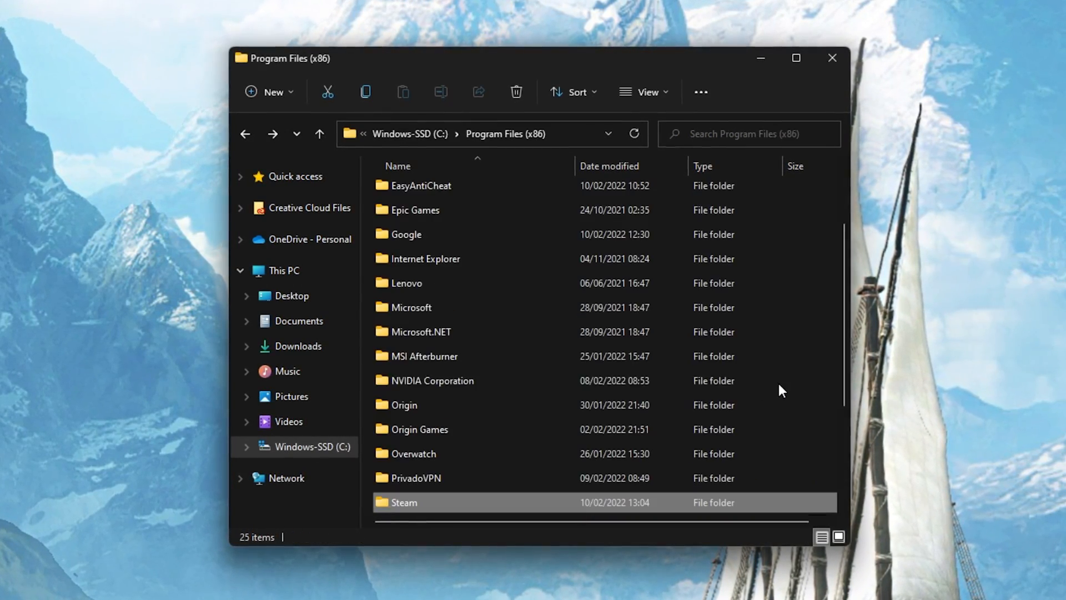
double_click(405, 503)
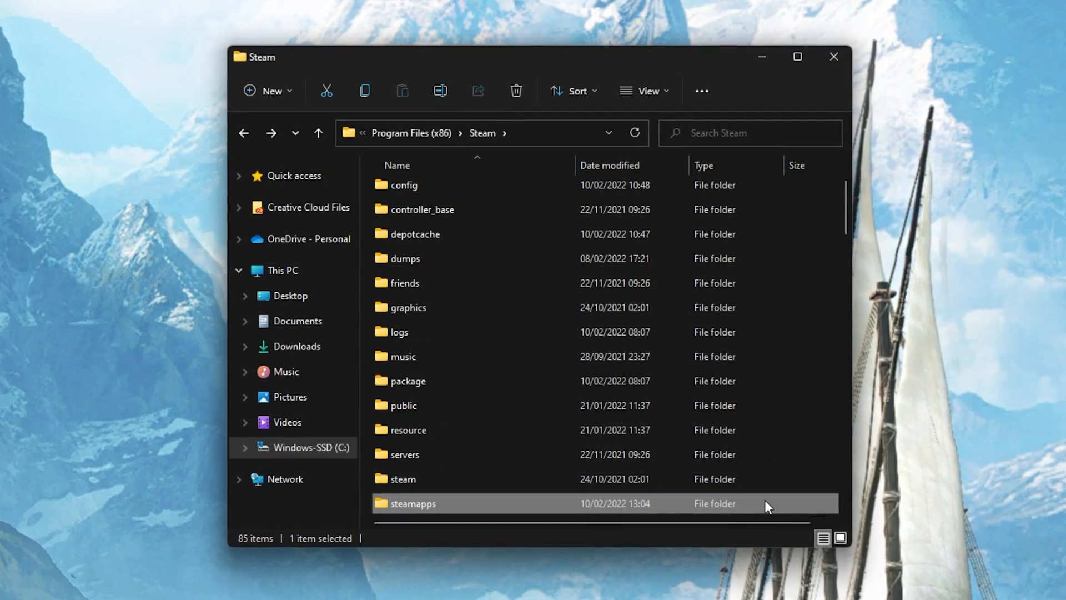
double_click(413, 504)
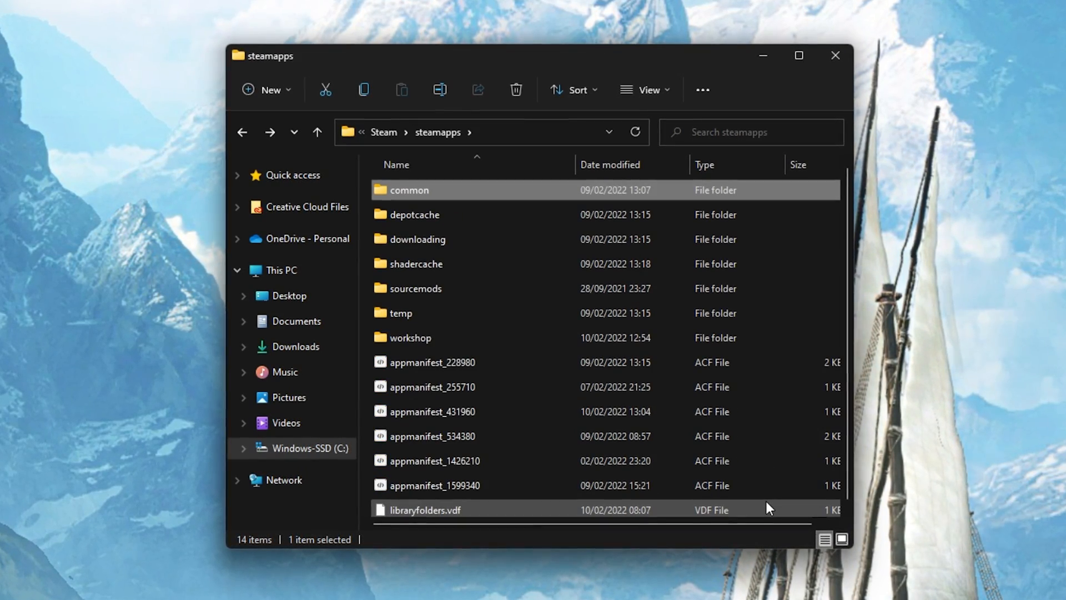
double_click(408, 190)
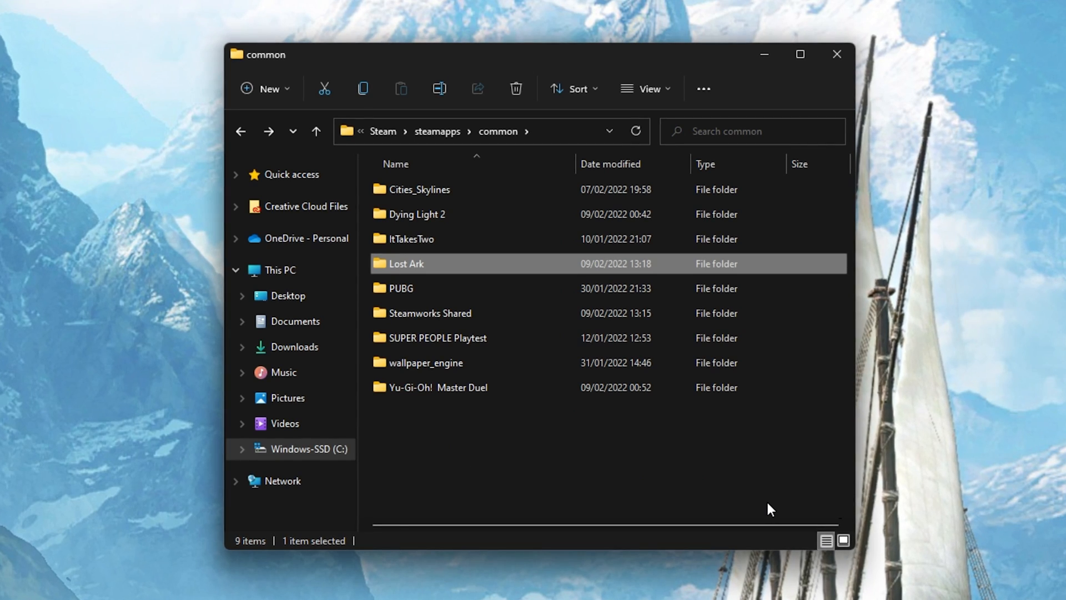
double_click(406, 263)
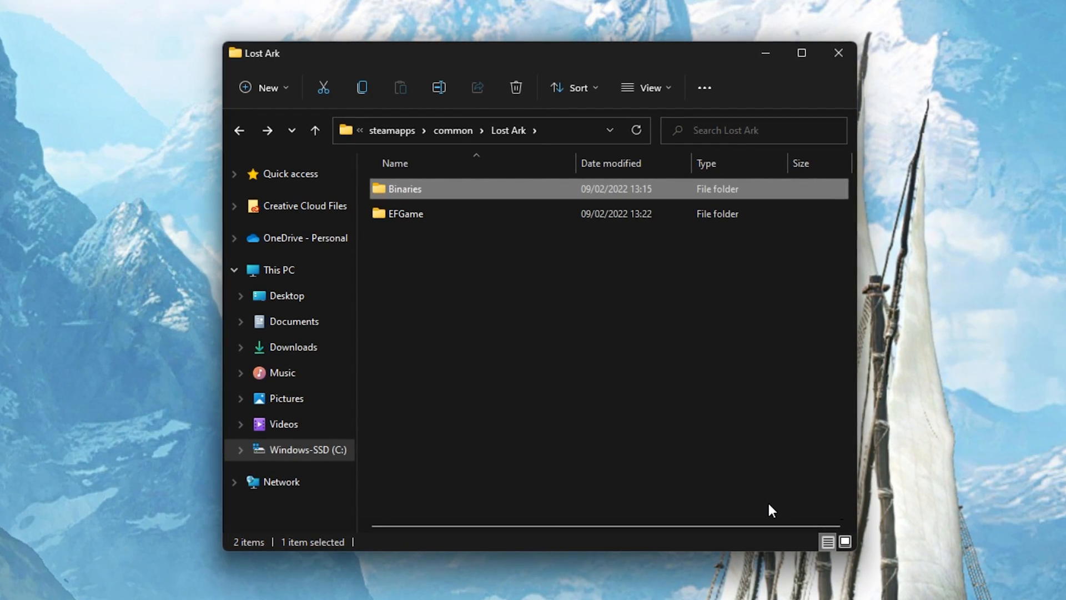
double_click(406, 188)
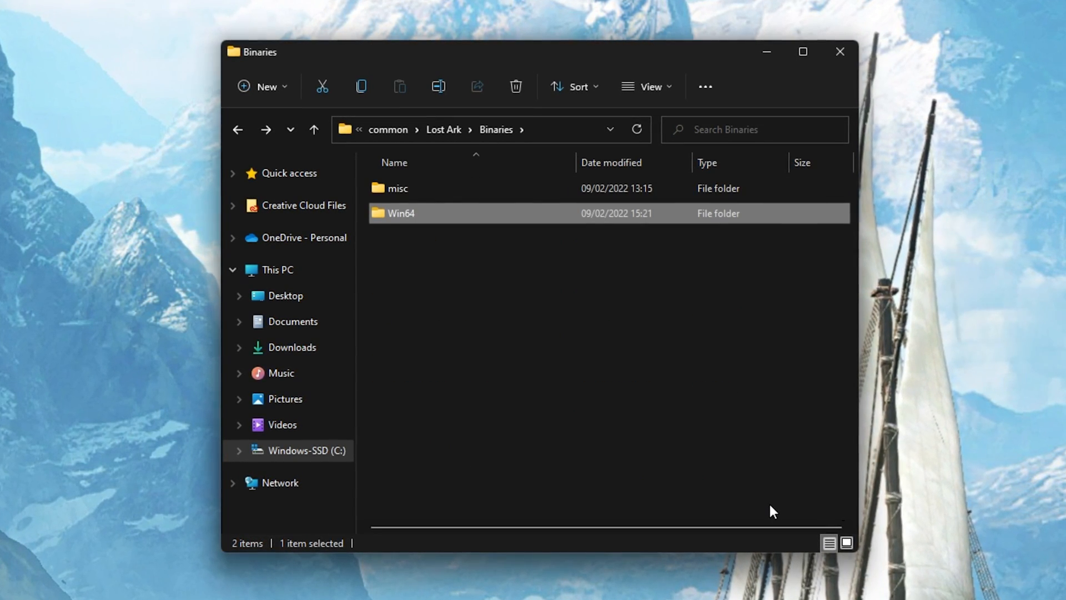
double_click(398, 214)
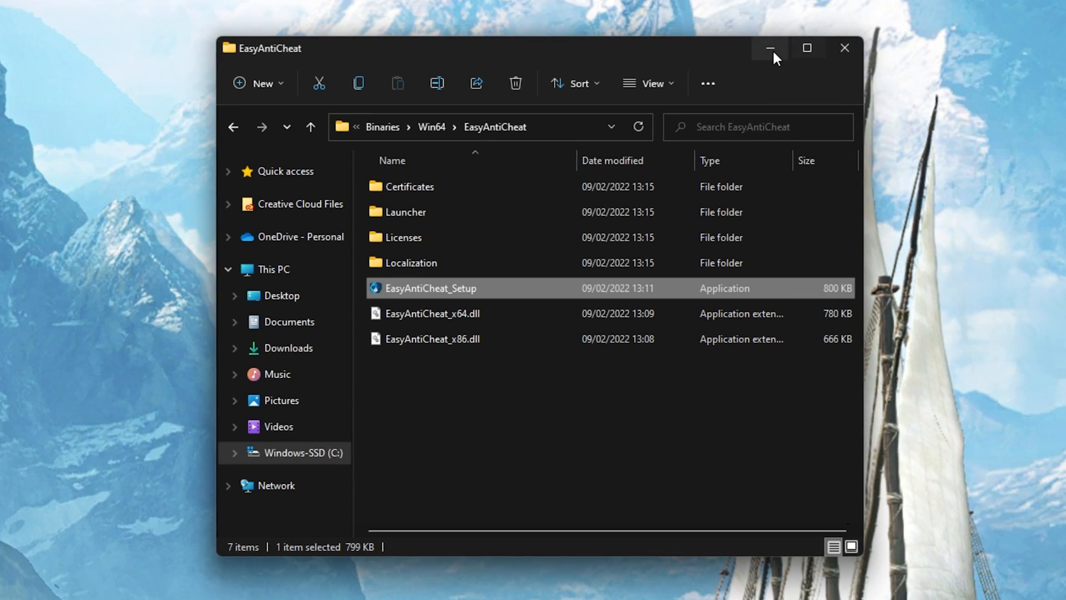
Run EasyAntiCheat_Setup, repair the service, and finish once it reports Installed Successfully
double_click(428, 288)
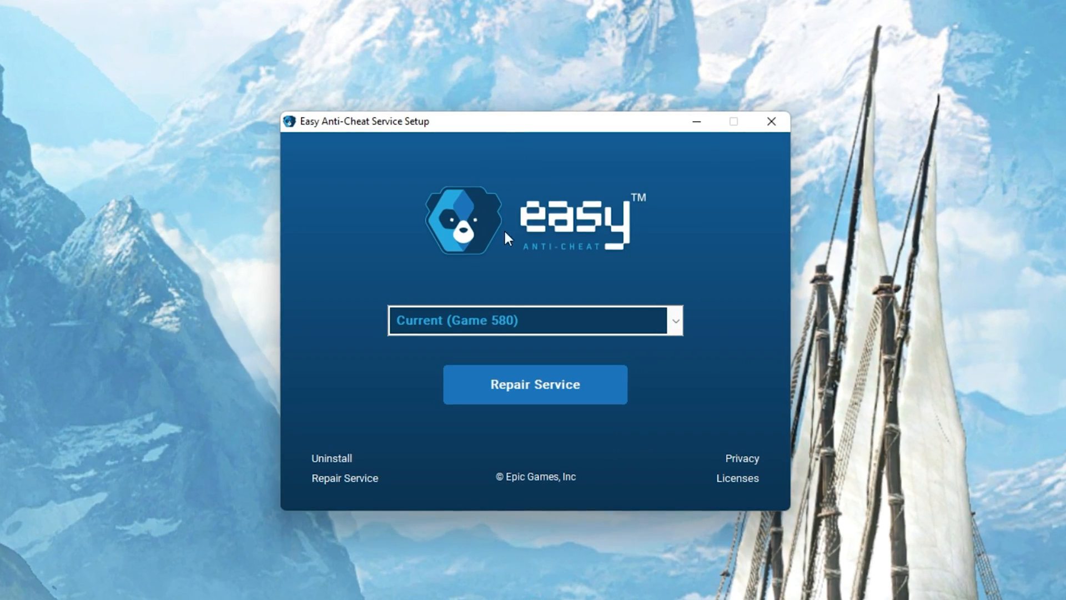
left_click(535, 384)
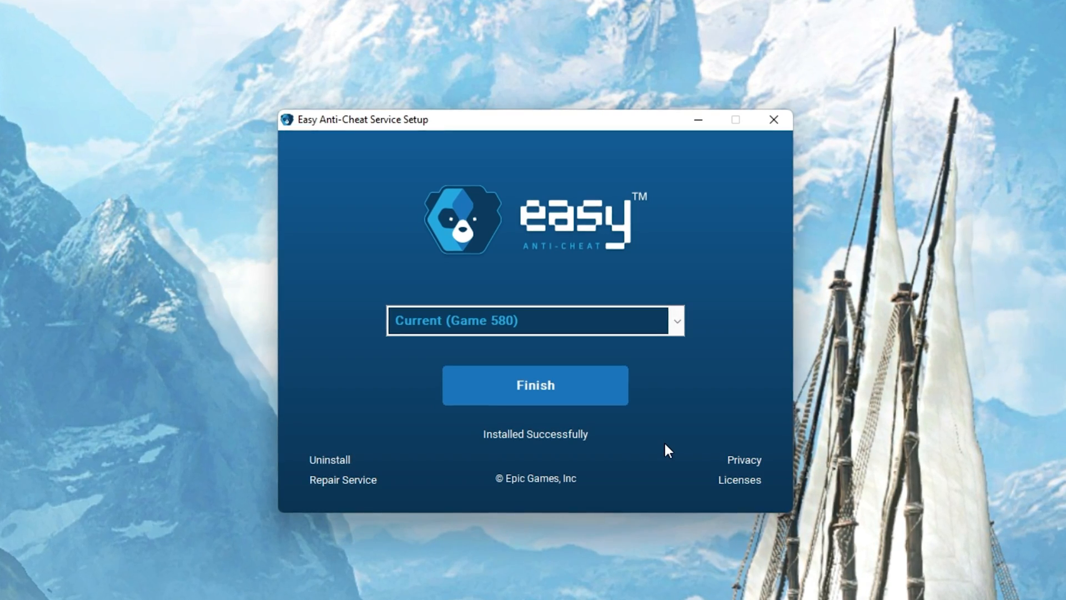
left_click(535, 385)
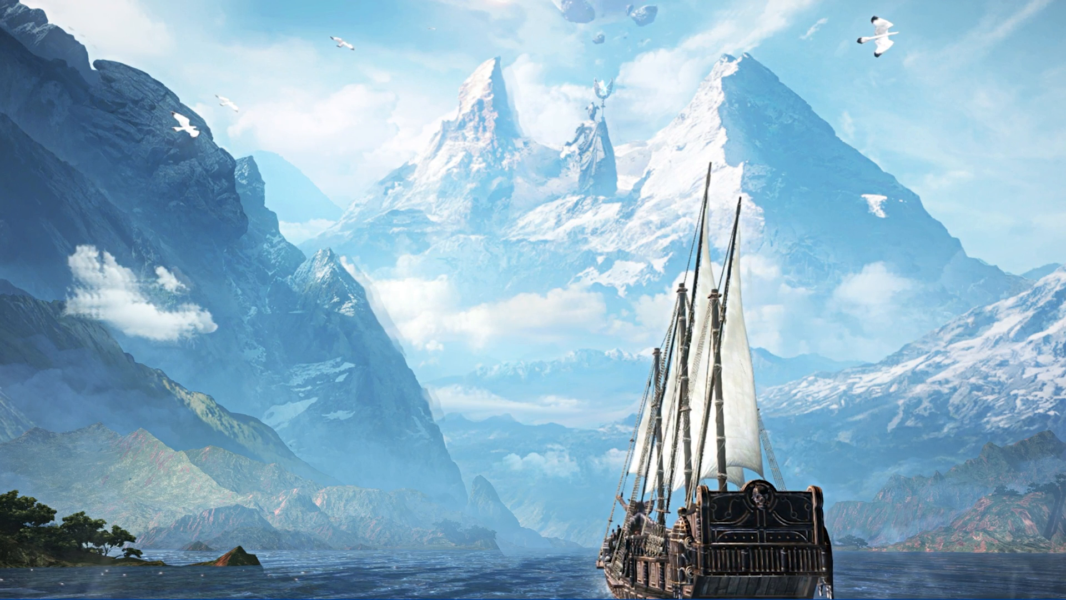
Search the Start menu for 'update' and launch the Check for updates setting
left_click(386, 589)
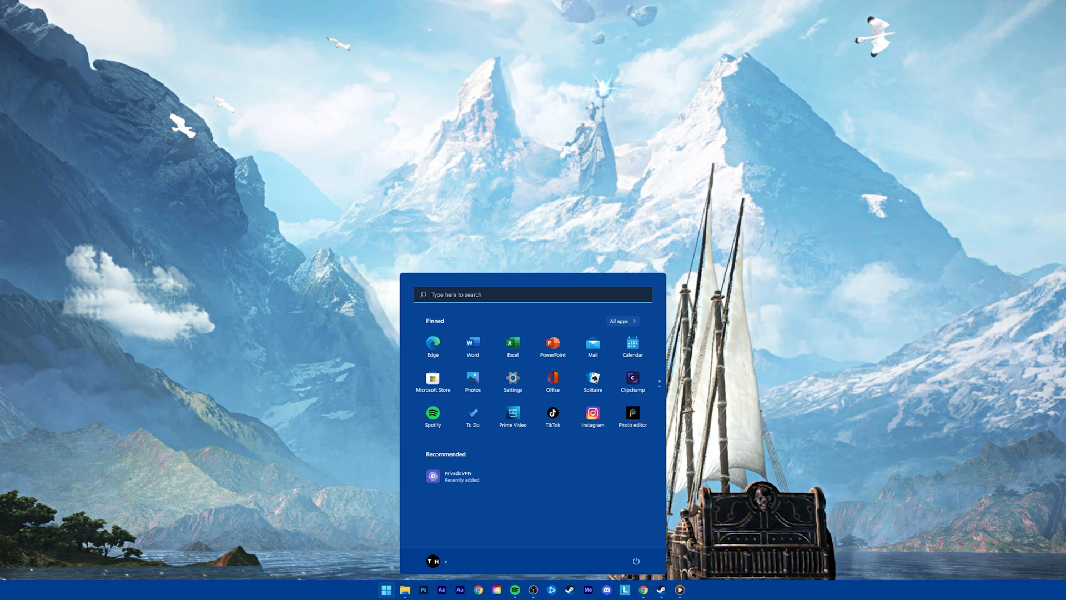
mouse_move(565, 83)
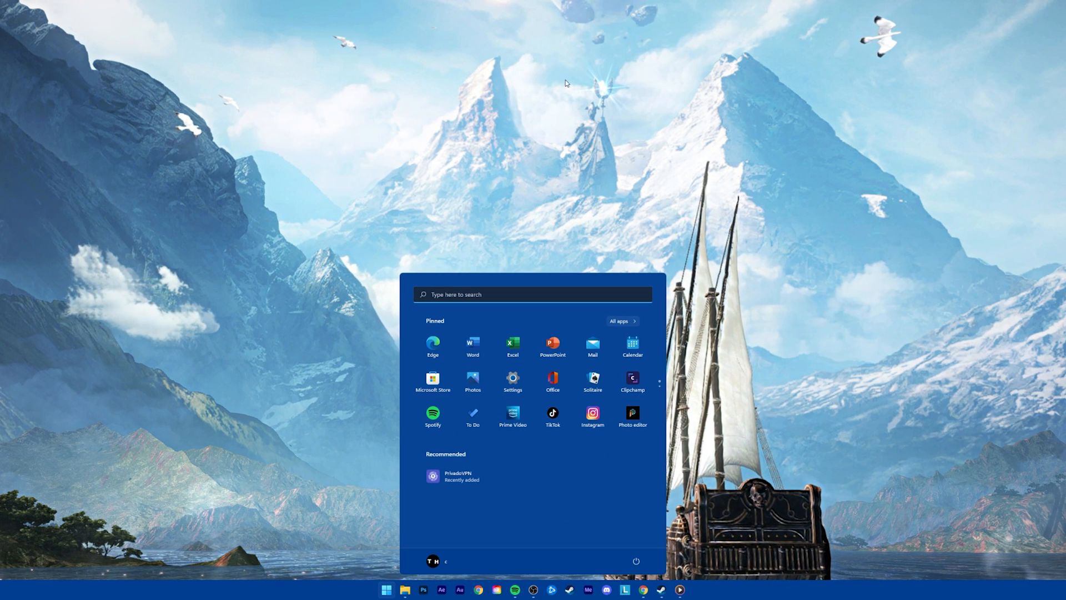
left_click(533, 294)
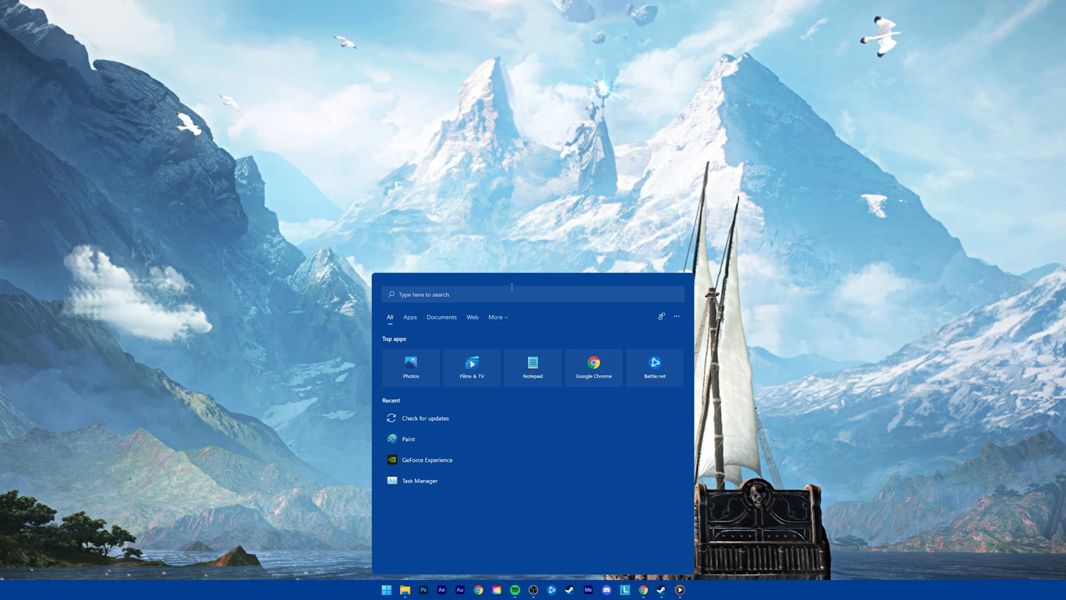
type("update")
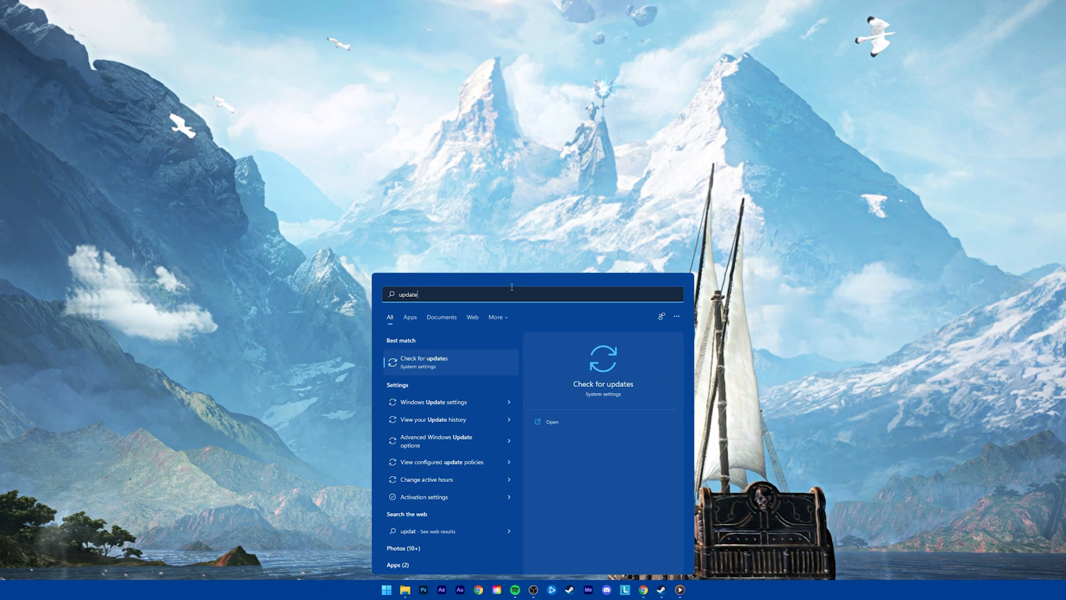
left_click(440, 362)
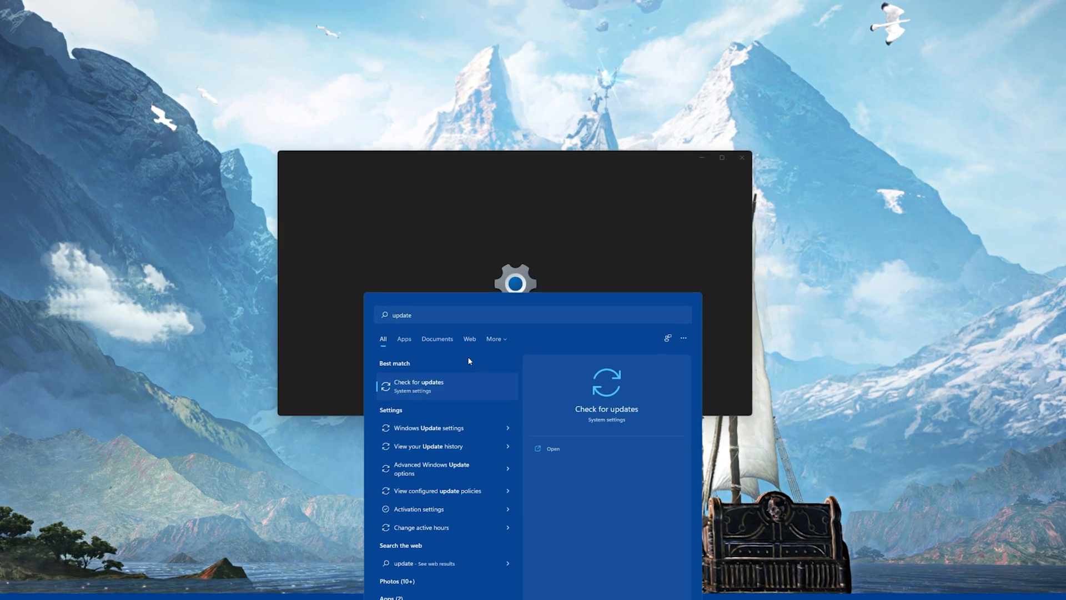
left_click(446, 386)
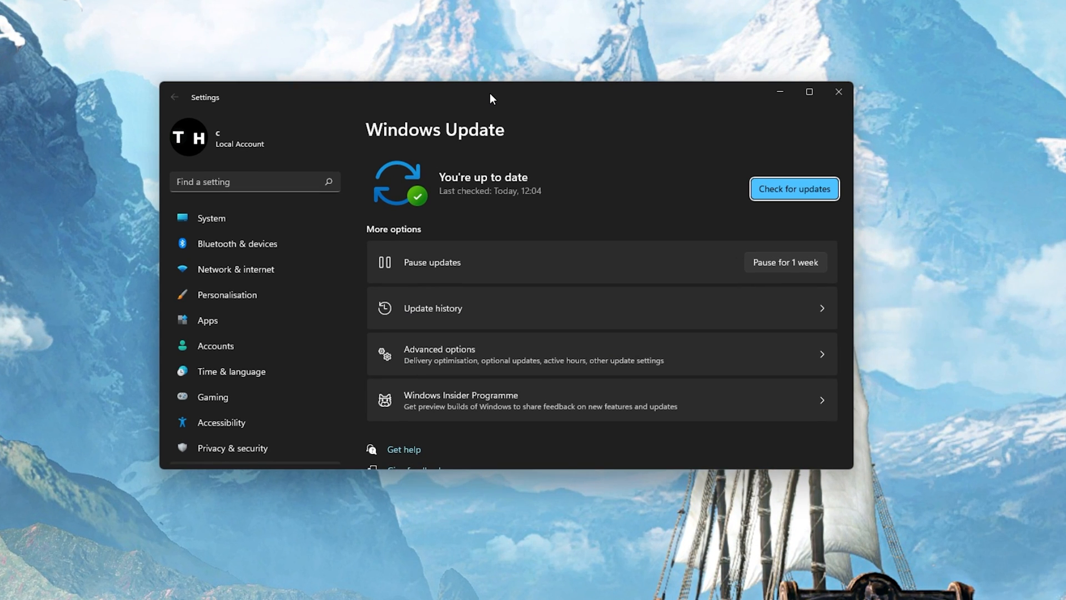
Run a fresh Windows Update check, which again reports the PC is up to date
left_click(795, 189)
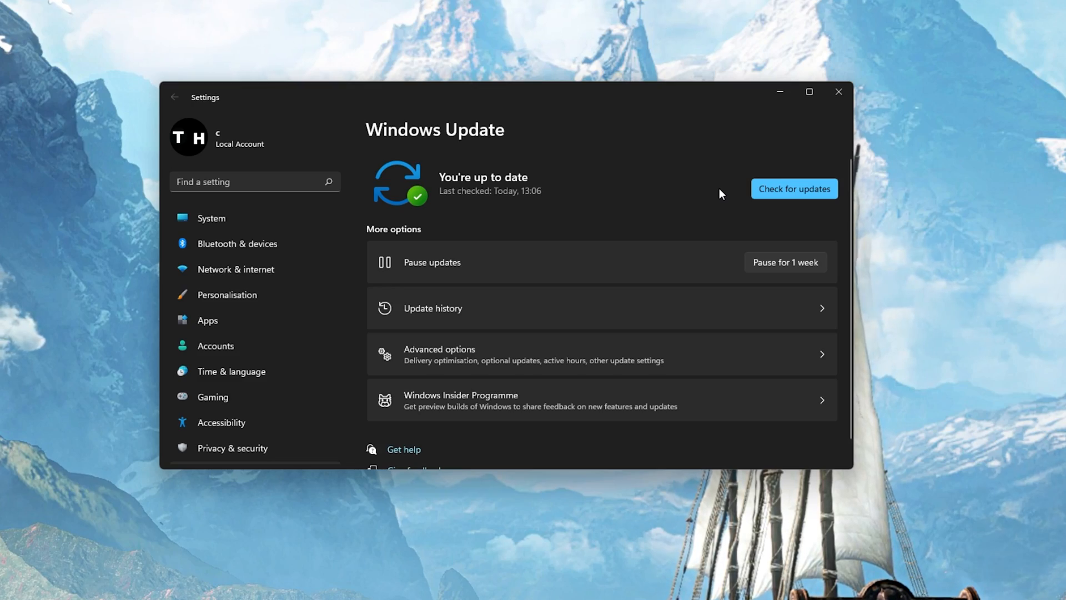
left_click(839, 92)
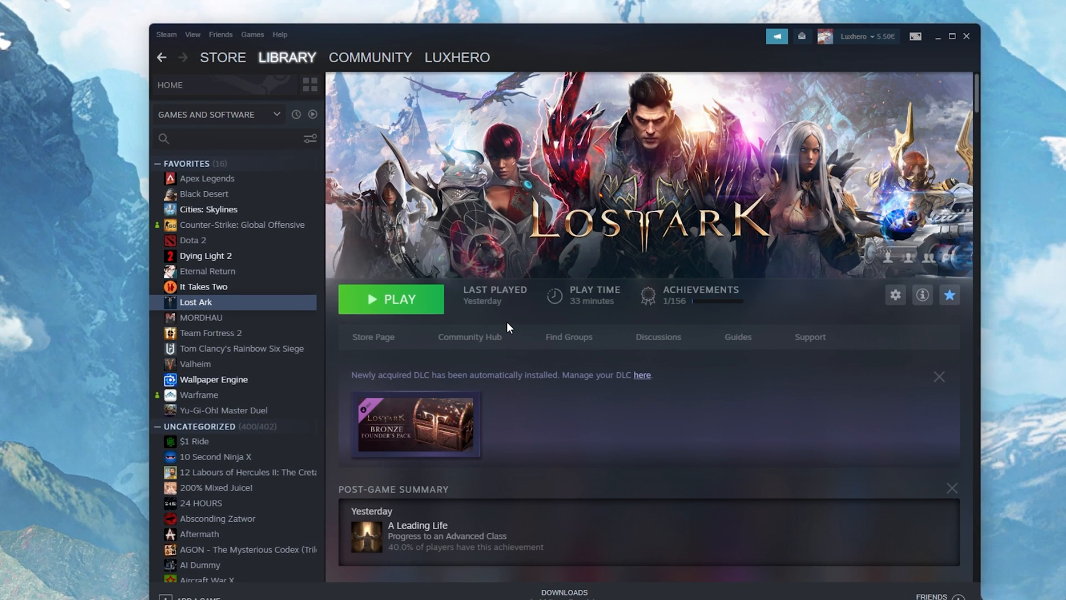
Open Lost Ark's Properties from its context menu in the Steam library sidebar
right_click(196, 303)
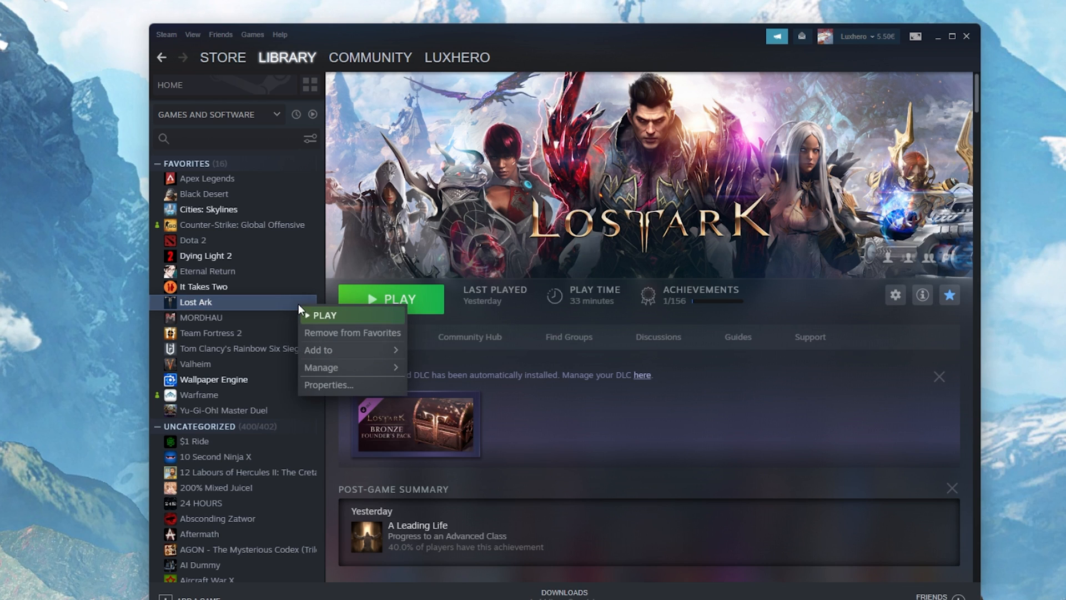
left_click(328, 385)
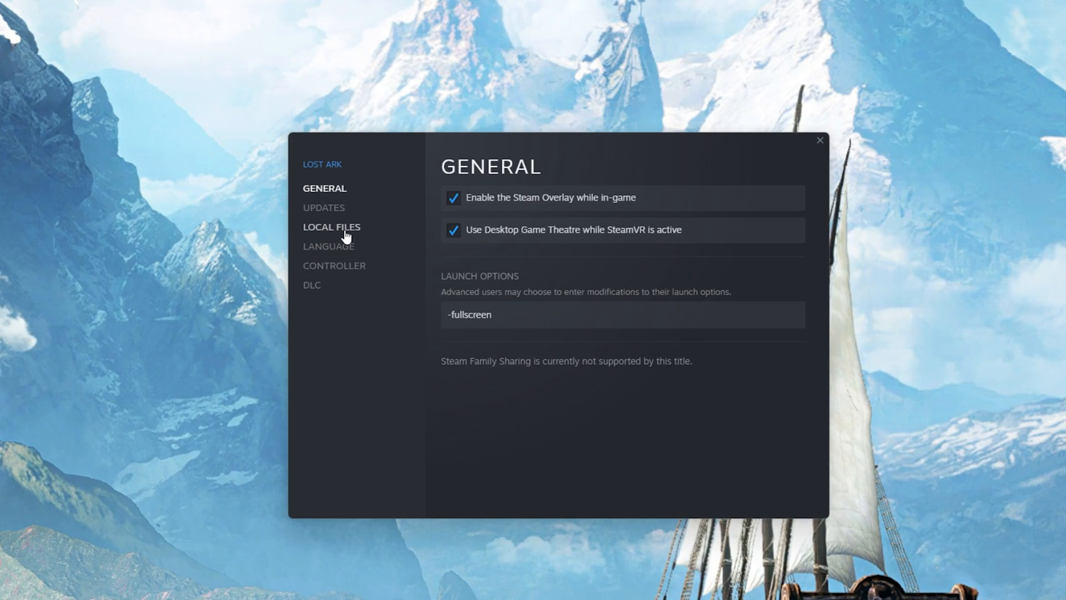
Switch Lost Ark's Properties to the Local Files page
left_click(331, 227)
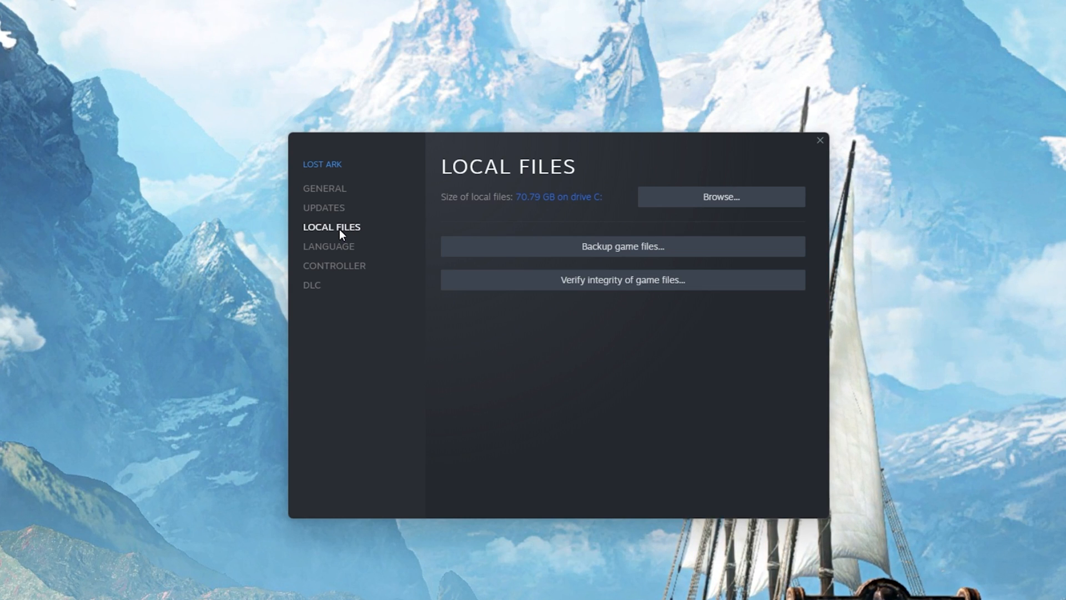
mouse_move(570, 288)
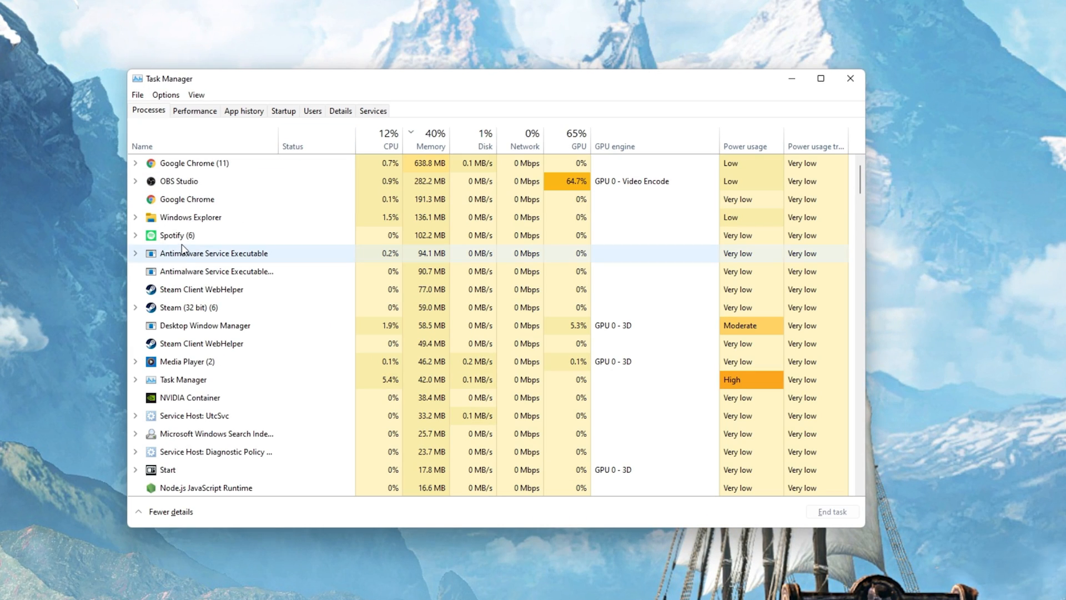
scroll("down", 3)
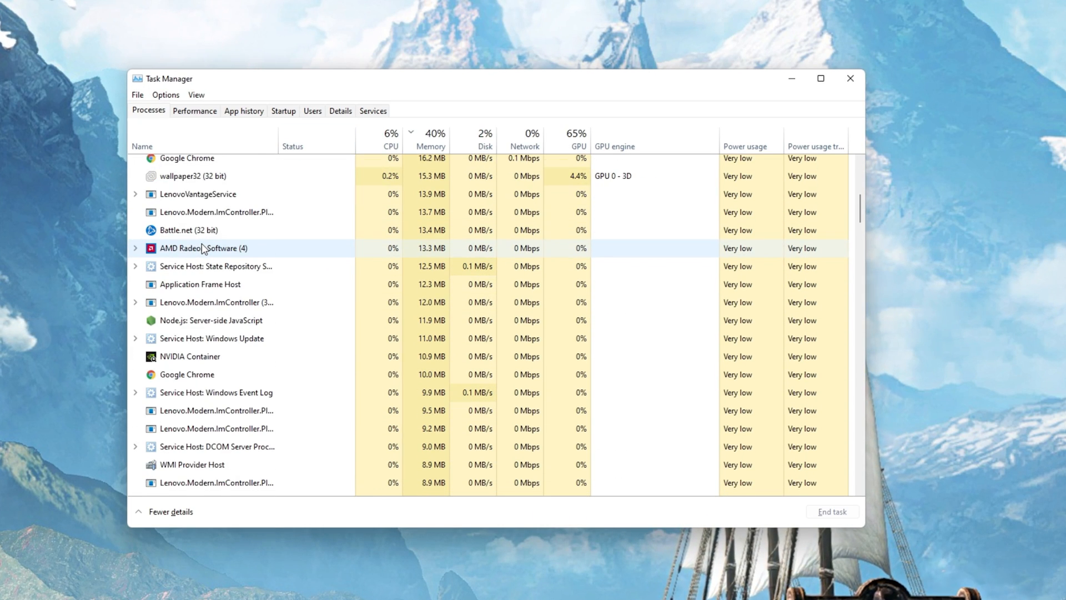
scroll("down", 3)
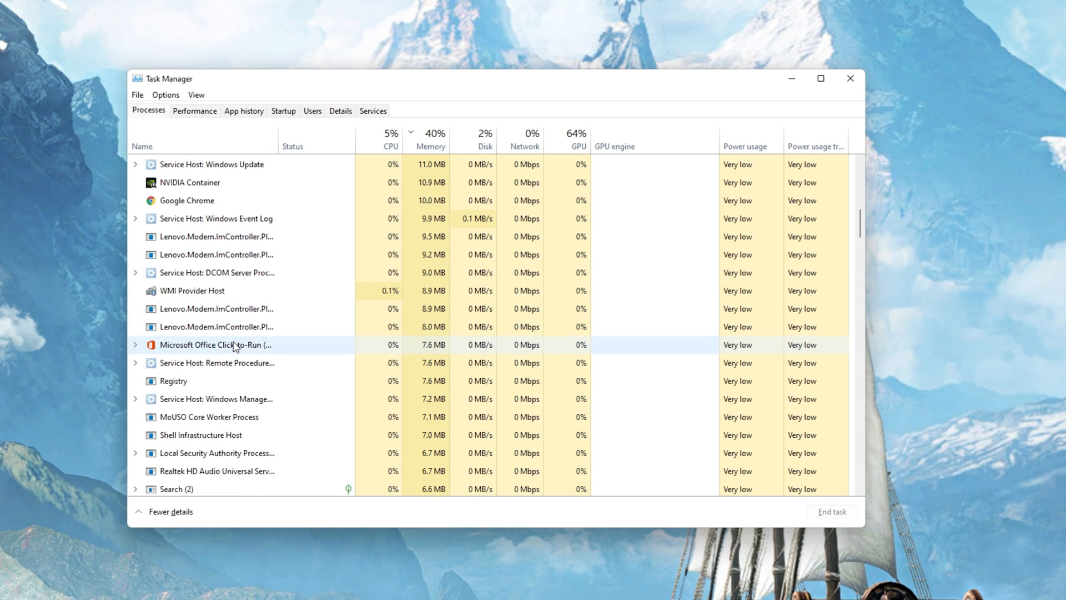